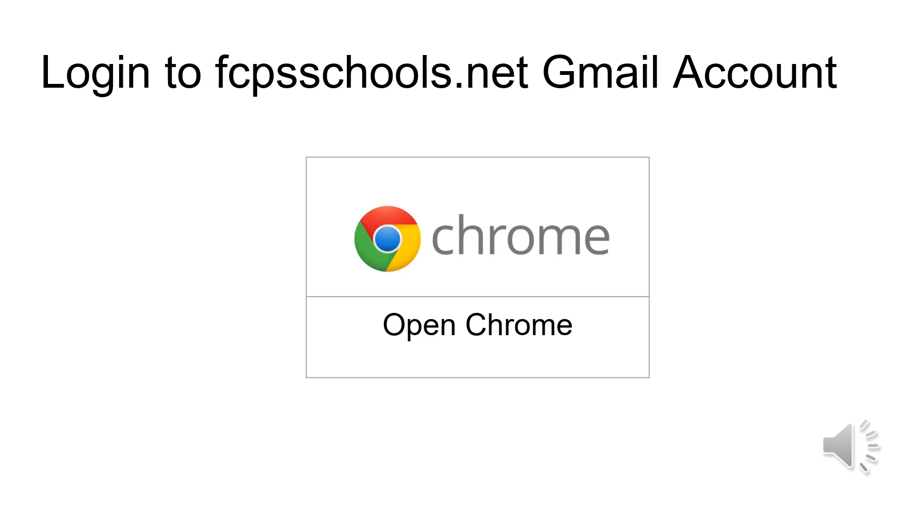
pyautogui.click(478, 325)
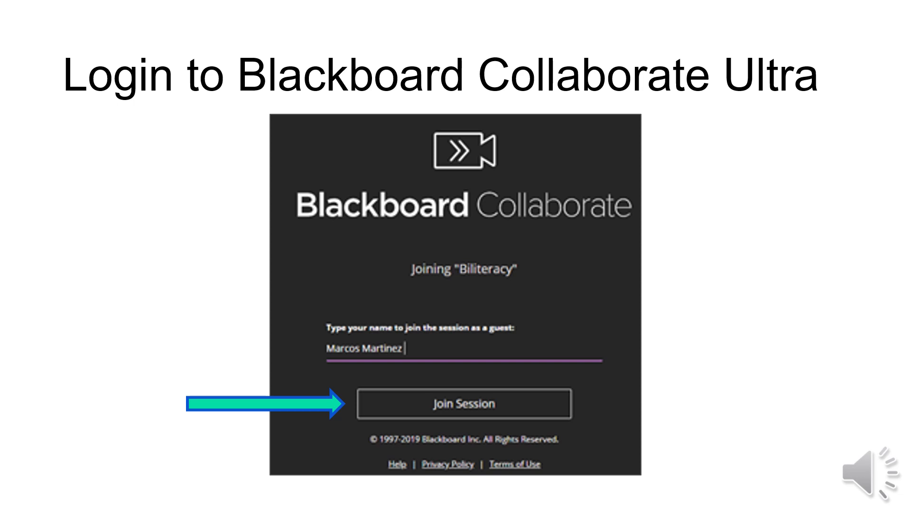
pyautogui.click(464, 404)
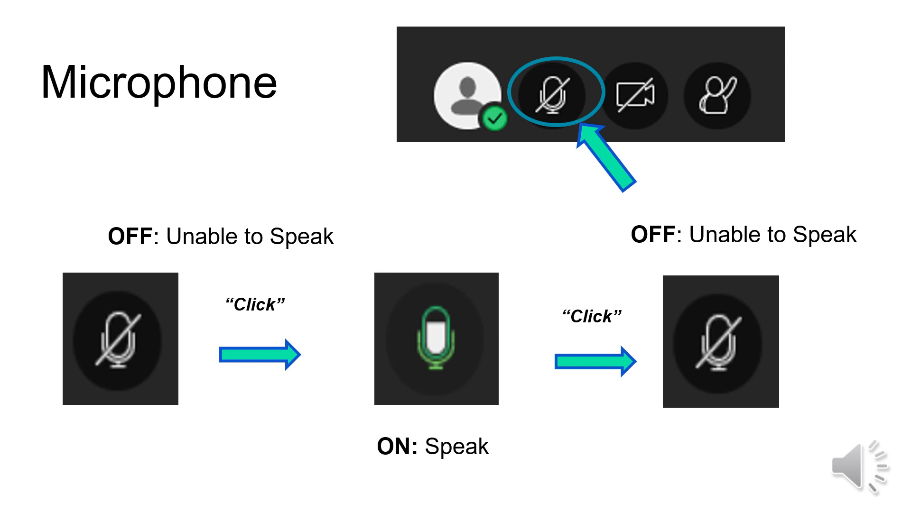
pyautogui.press('right')
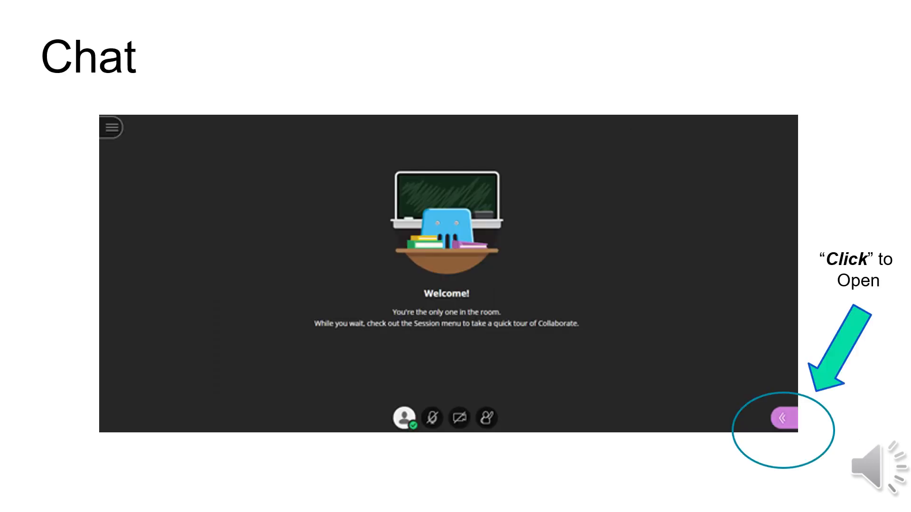